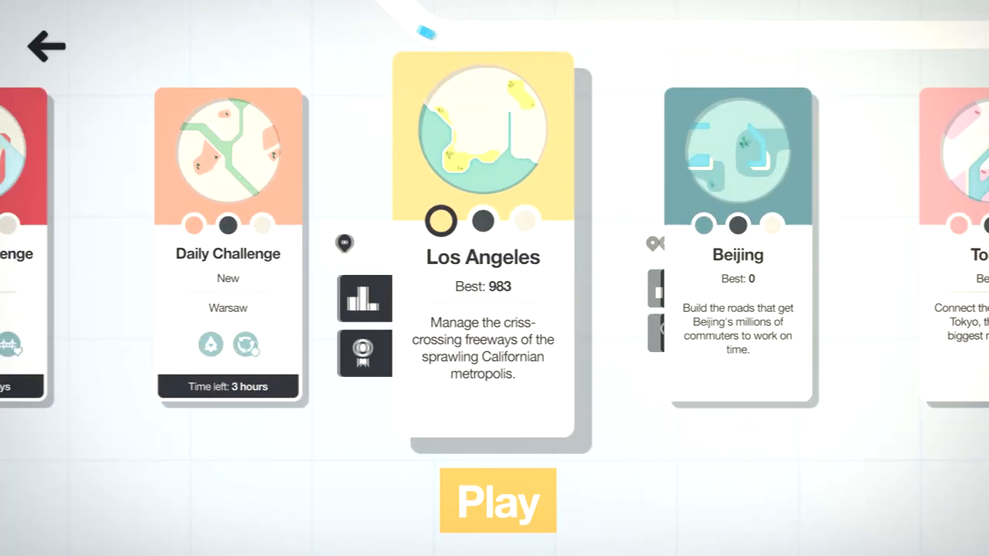
Start a Los Angeles game via the Play button on its card.
left_click(498, 500)
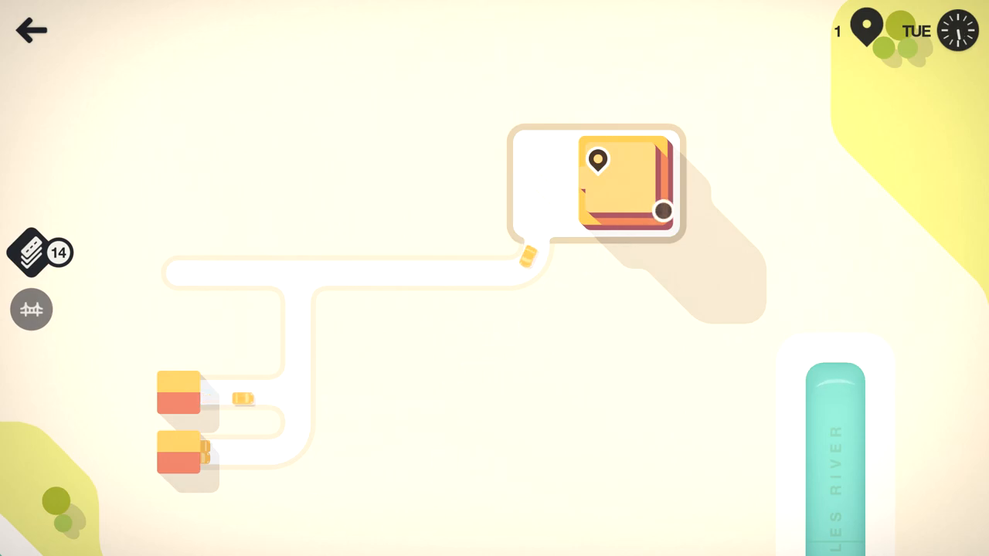
Cycle through the game's time speed options from the top-right control.
left_click(958, 31)
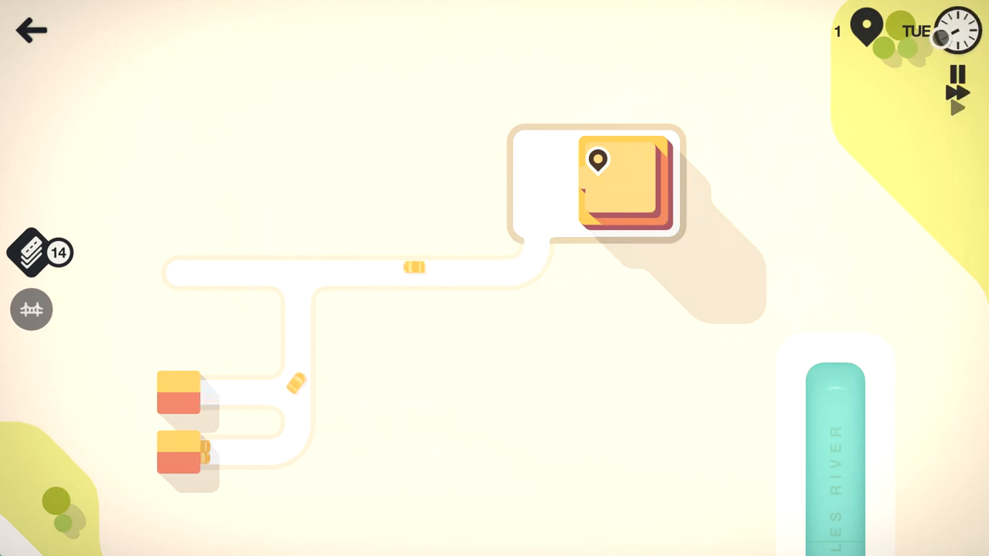
left_click(957, 75)
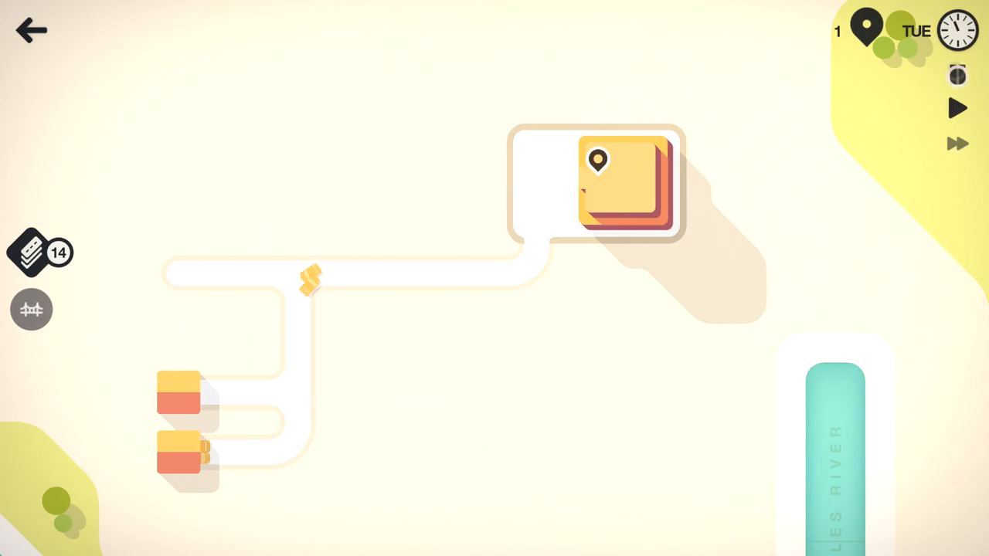
left_click(958, 108)
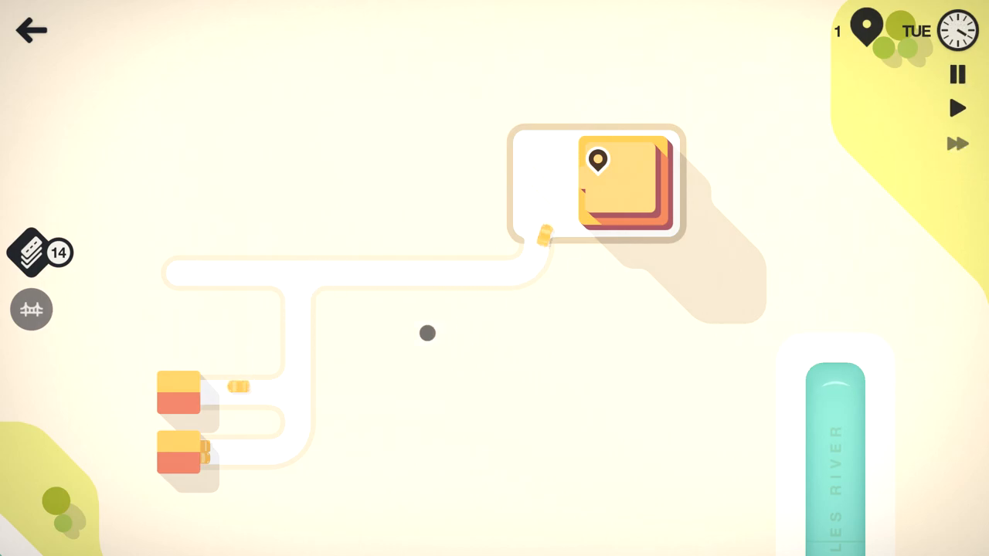
left_click(958, 74)
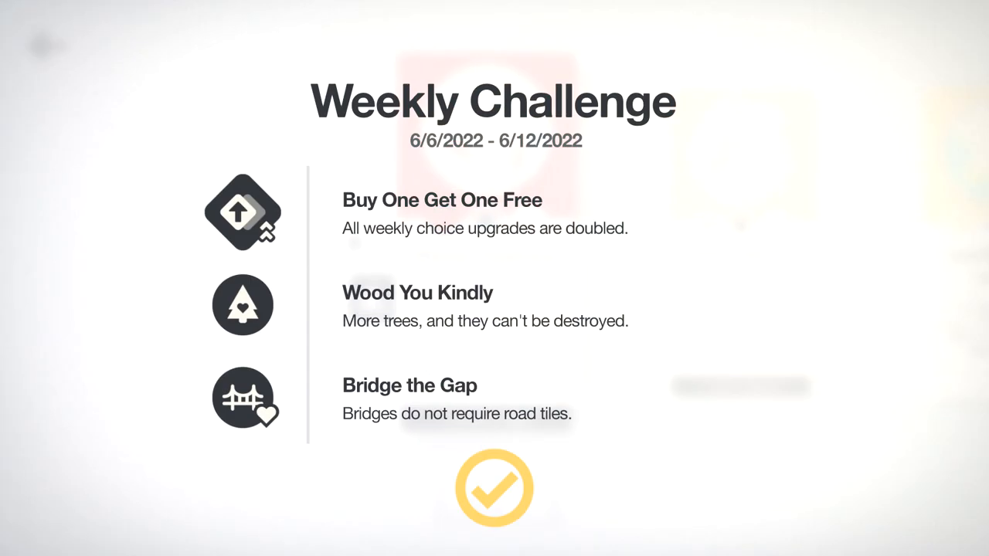
Accept the weekly challenge rules and choose the Week 4 network upgrade.
left_click(494, 488)
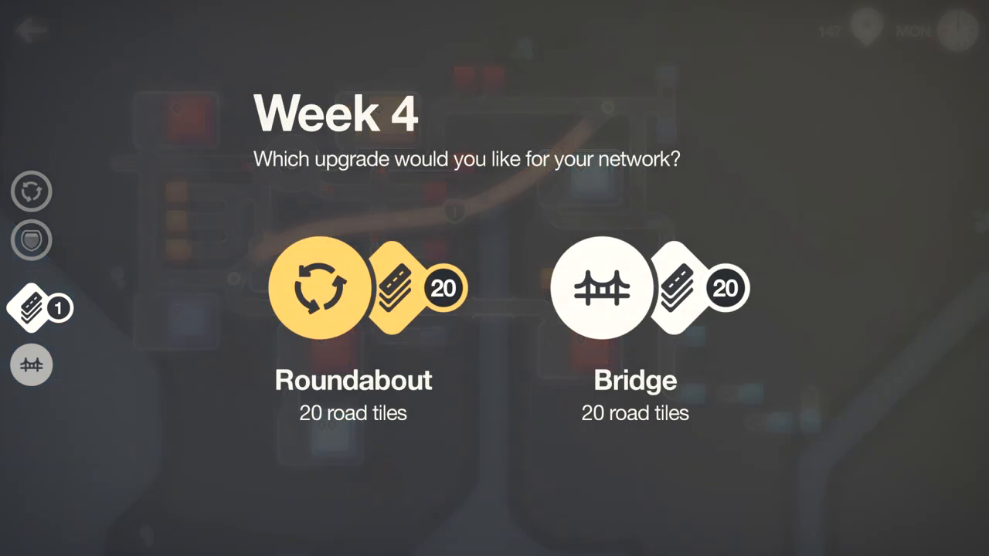
left_click(318, 287)
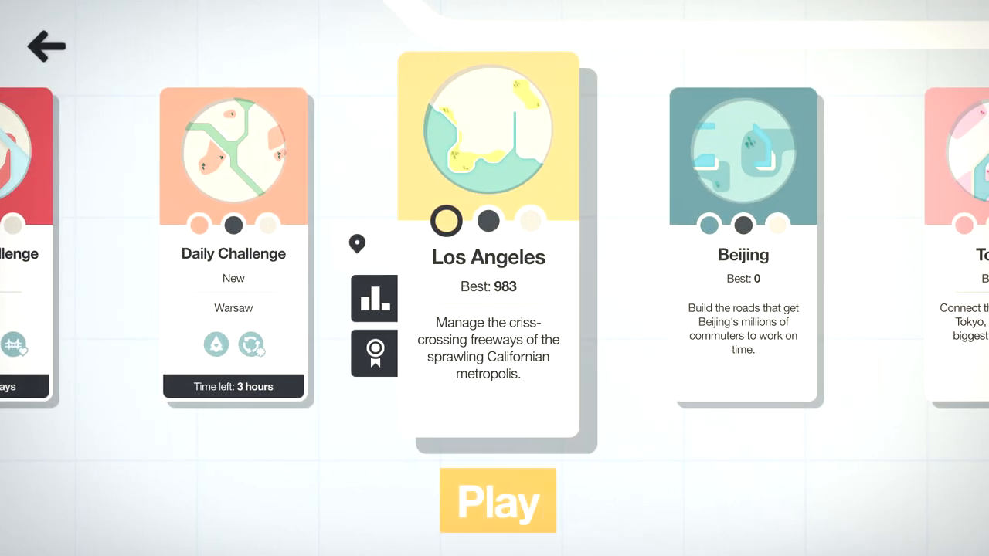
Scroll the level select right and enter the saved Los Angeles game.
scroll("right", 3)
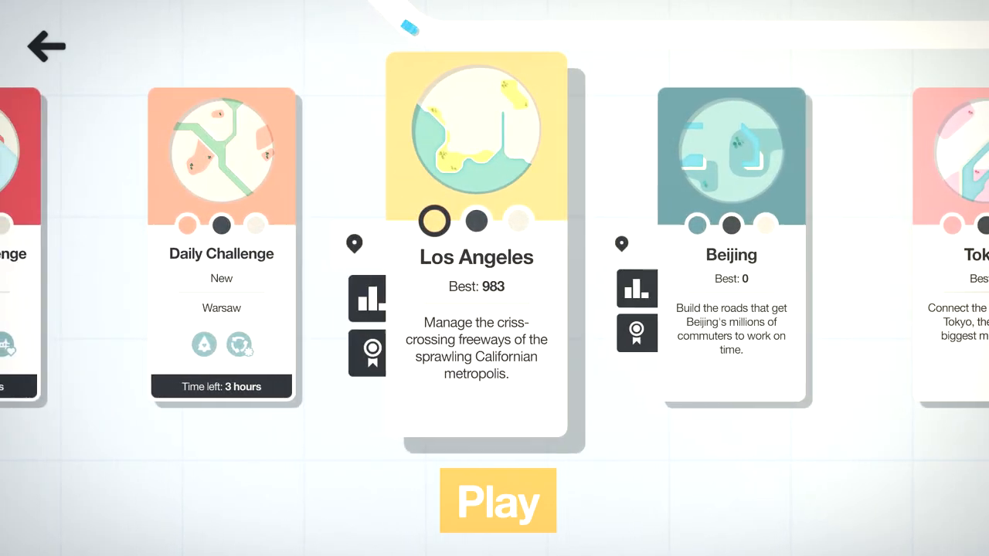
left_click(498, 501)
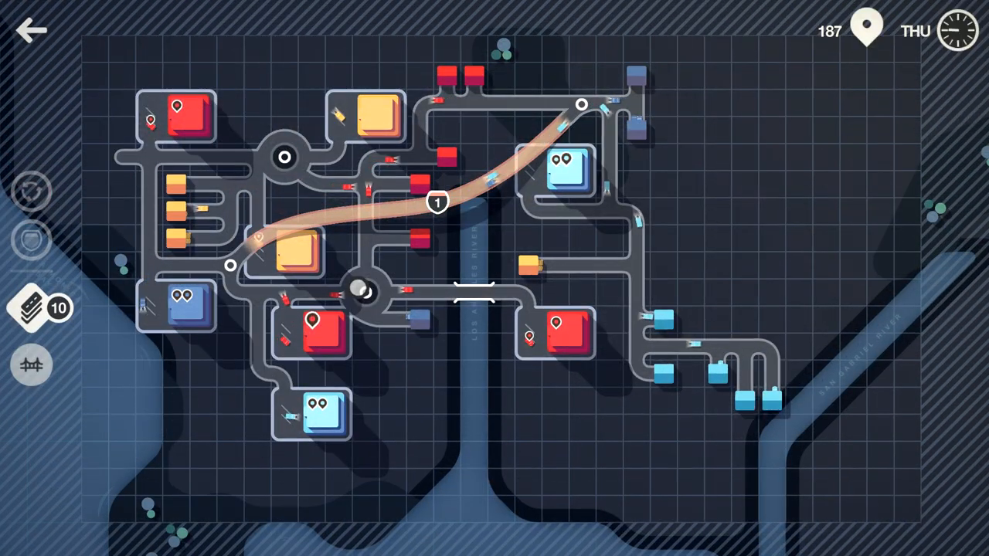